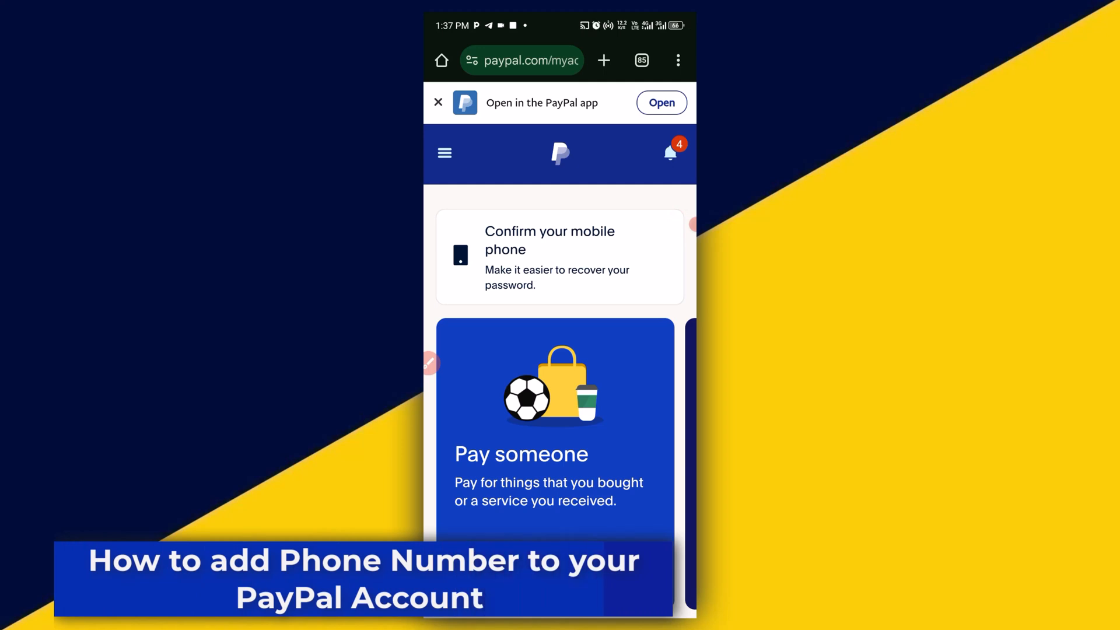
- From the menu's phone numbers section, start a new Mobile phone number entry
scroll(down, 3)
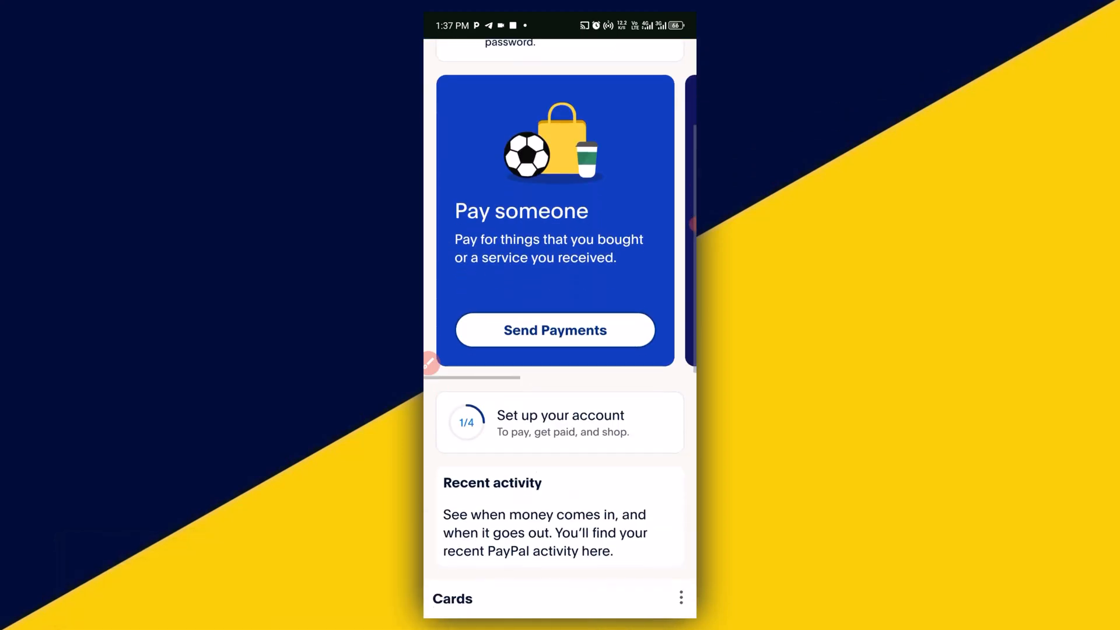
scroll(down, 3)
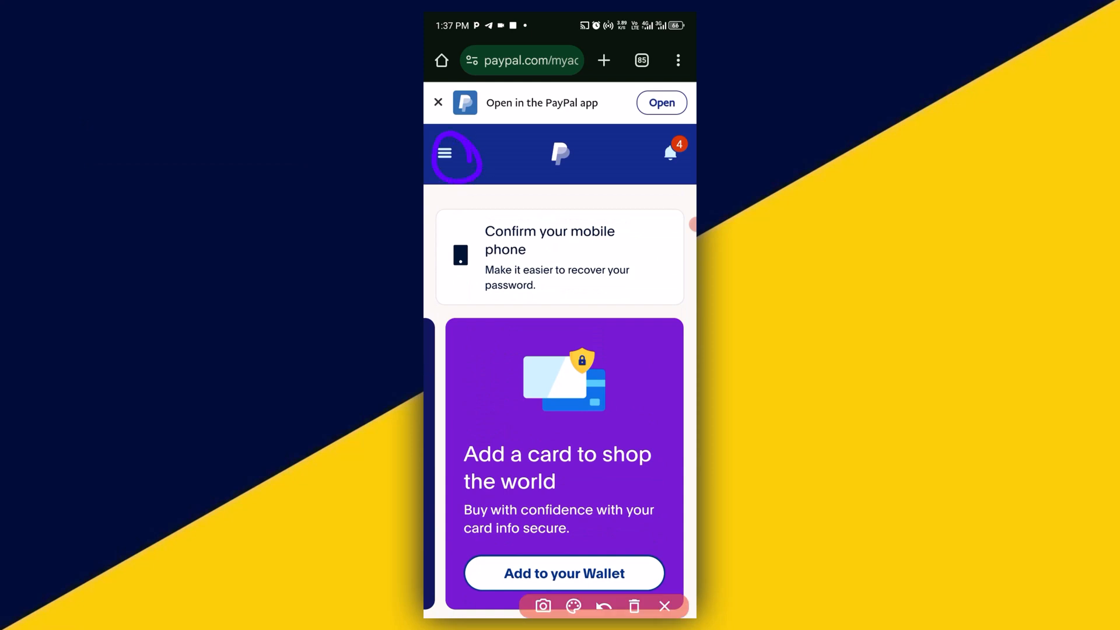
click(445, 154)
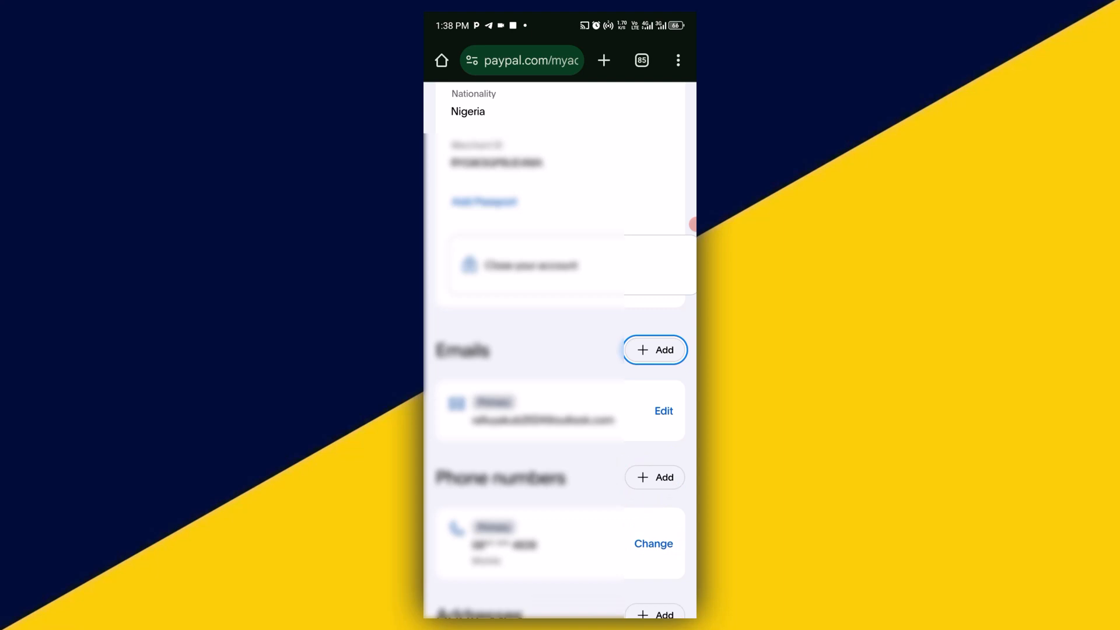
click(654, 477)
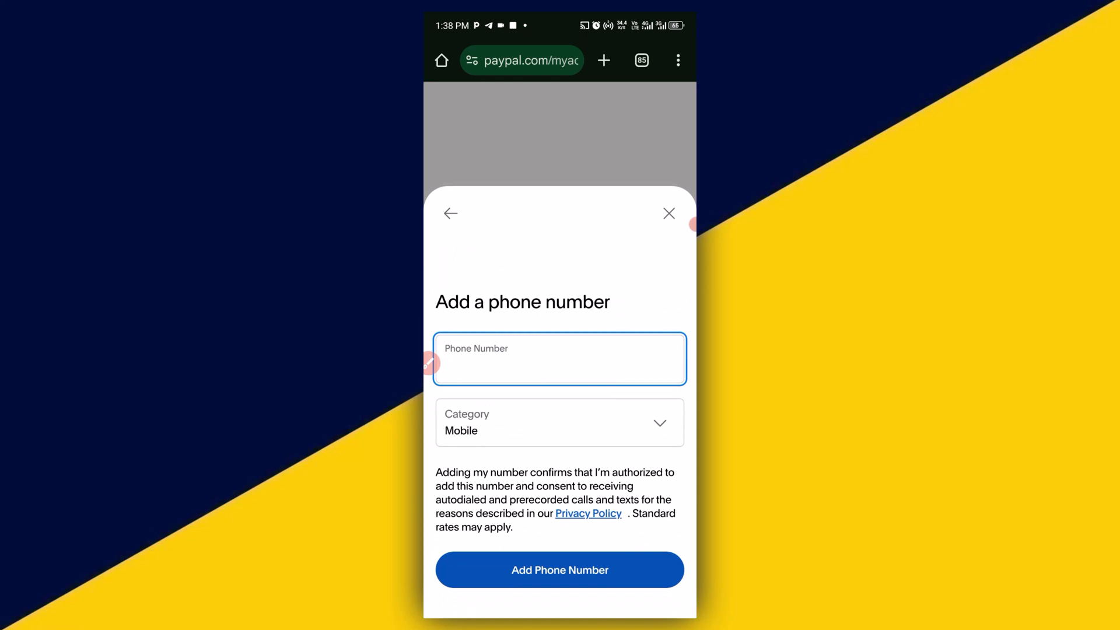